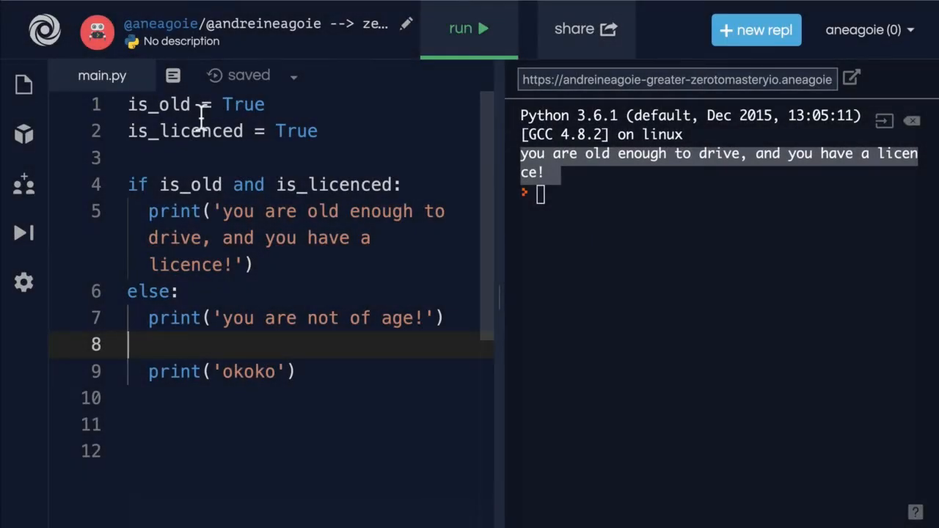
# - Add a '# Truthy and Falsy' comment, set is_old to 'hello' and is_licenced to 5, and run to see the licence message
pyautogui.write('#')
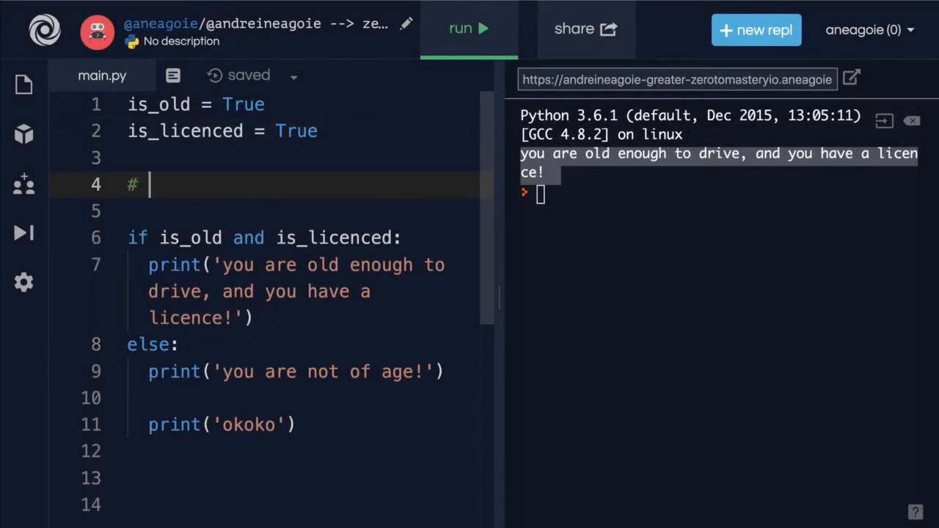
pyautogui.write('Truthy and')
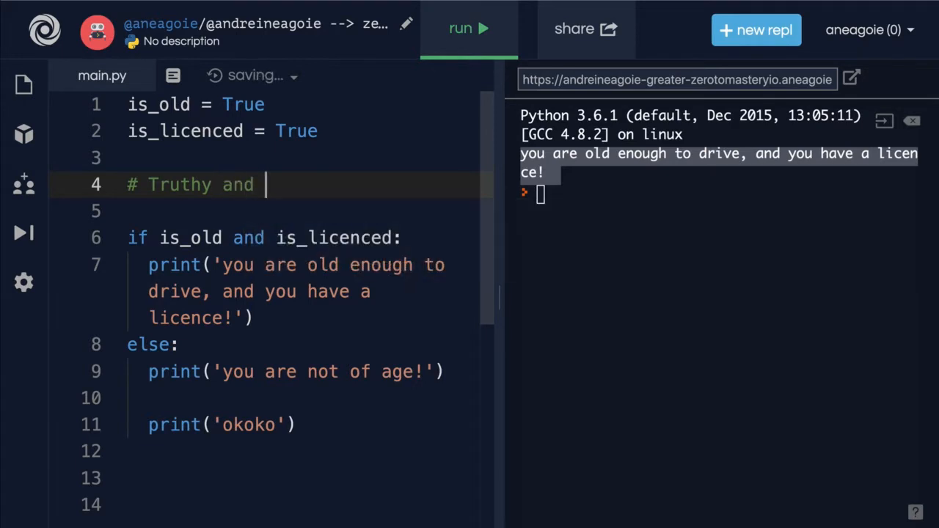
pyautogui.write('Falsy')
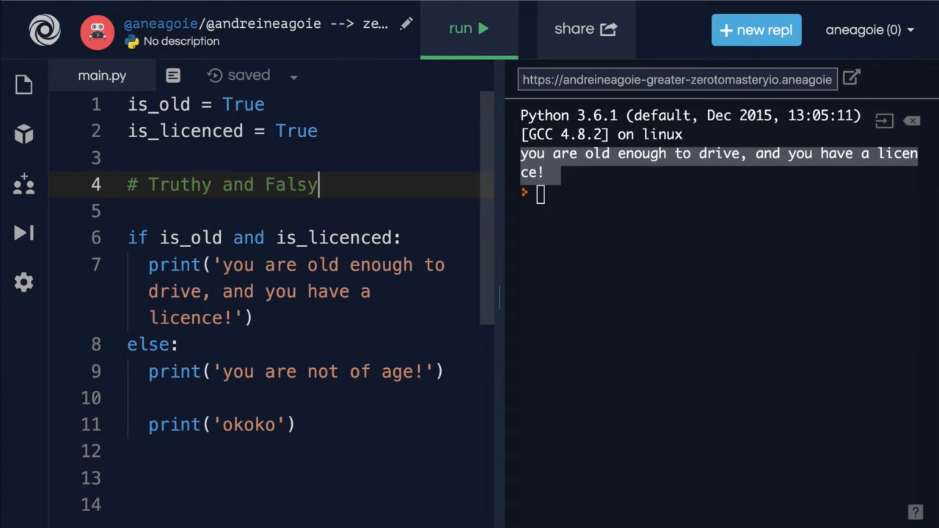
pyautogui.moveTo(304, 158)
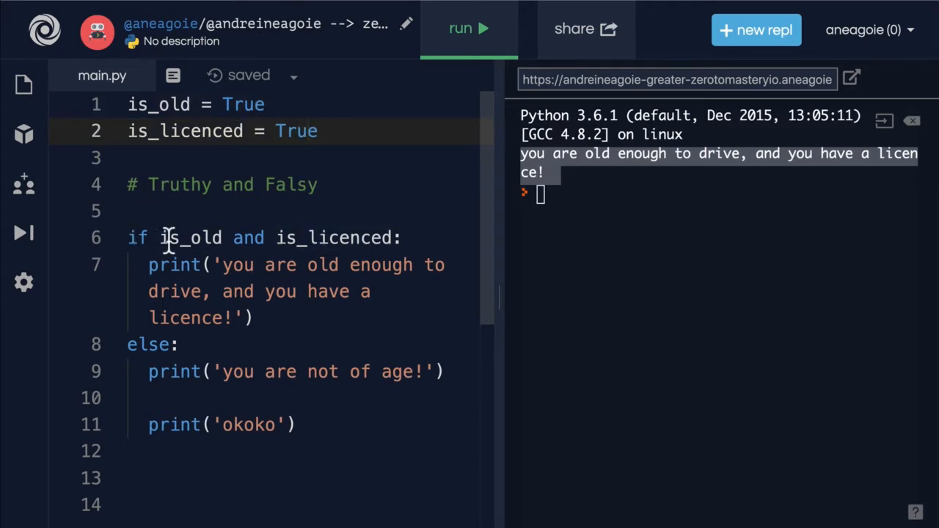
pyautogui.moveTo(147, 264); pyautogui.dragTo(256, 317)
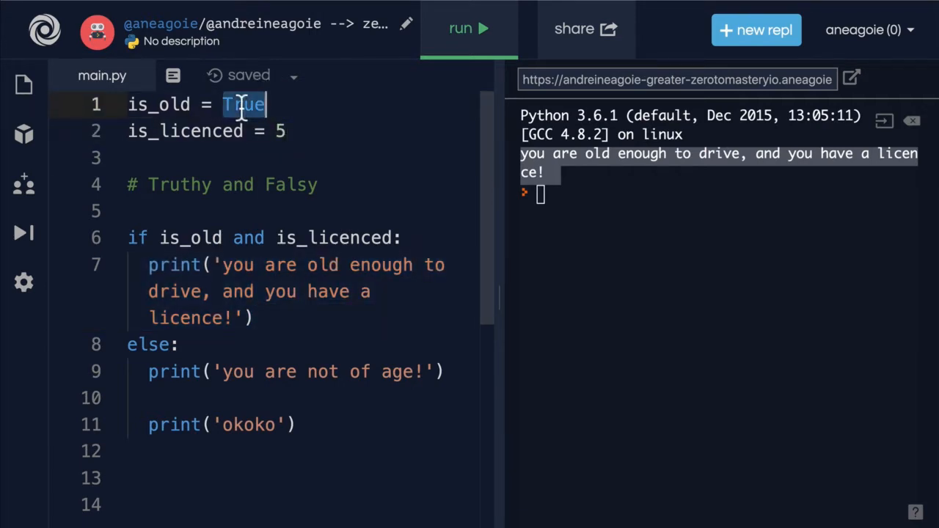
pyautogui.write("'hello'")
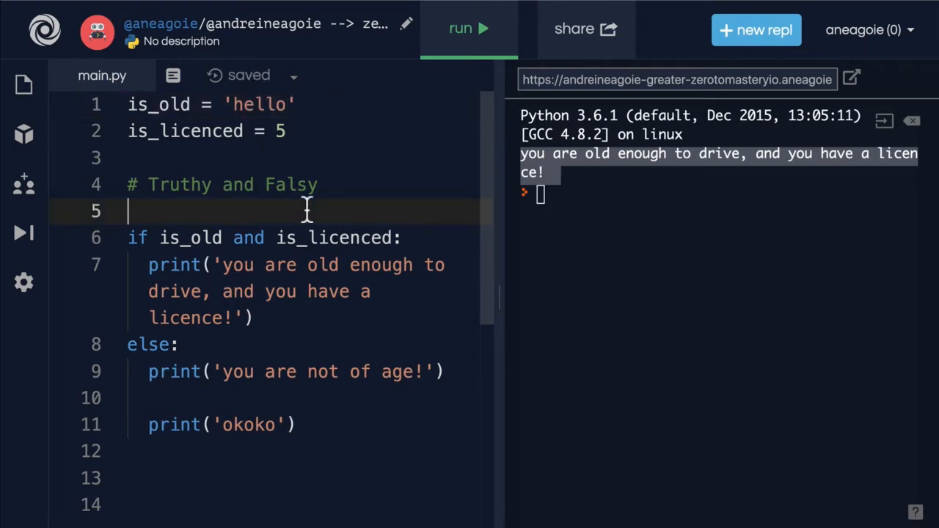
pyautogui.moveTo(375, 249)
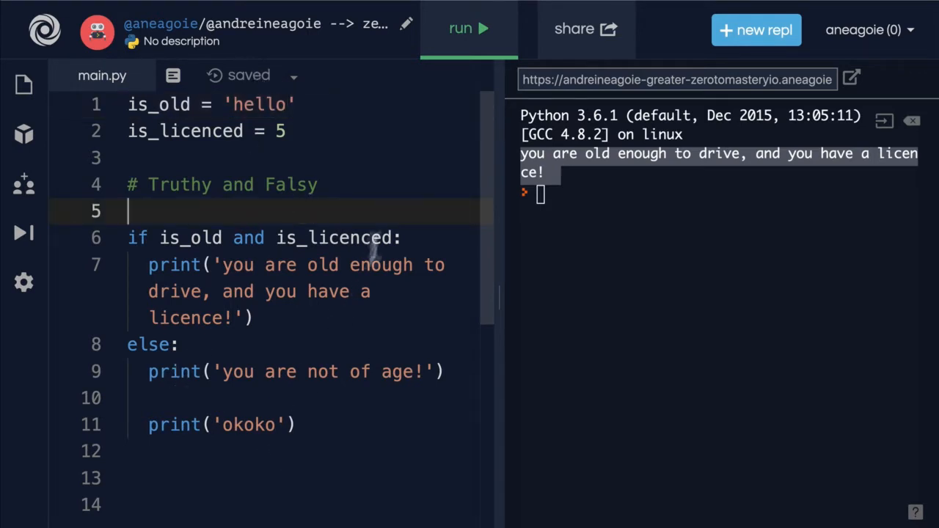
pyautogui.click(469, 29)
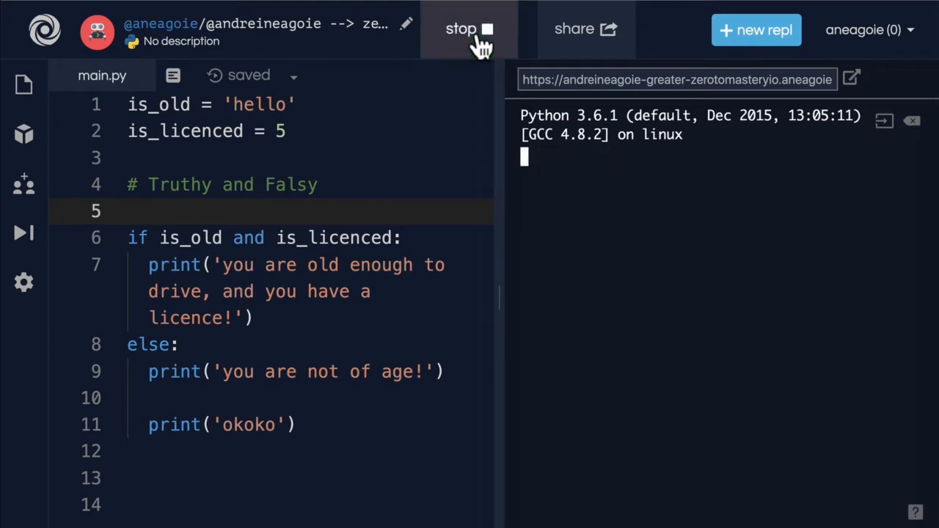
pyautogui.click(468, 30)
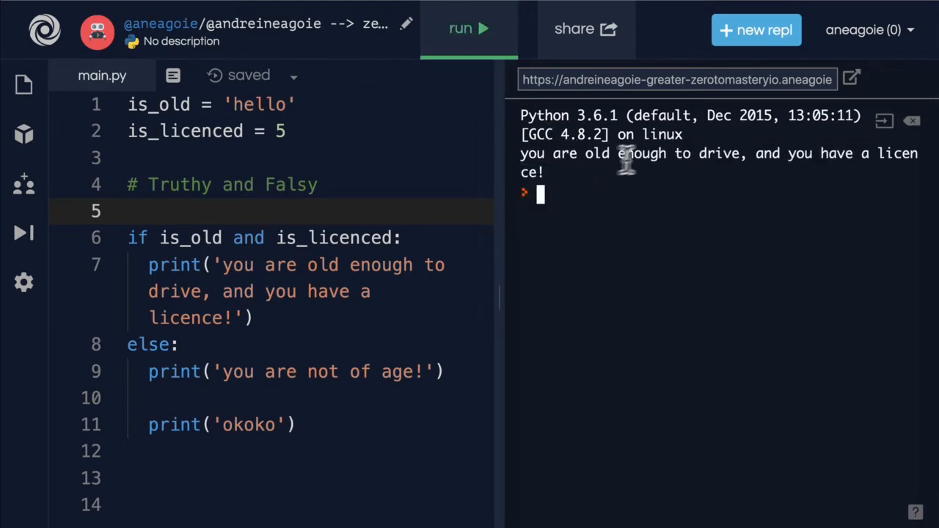
pyautogui.moveTo(569, 179)
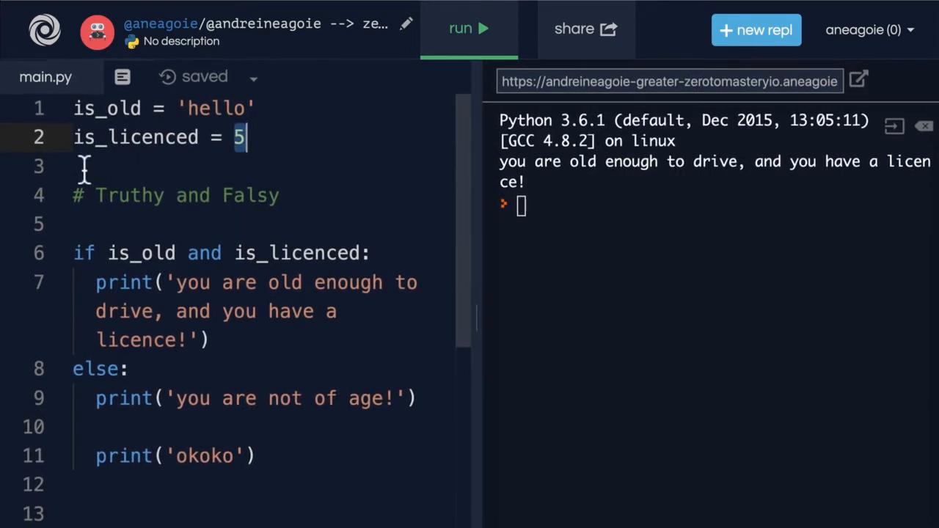
# - Rewrite the assignments as bool('hello') and bool(5), then highlight is_old in the if condition
pyautogui.write('b')
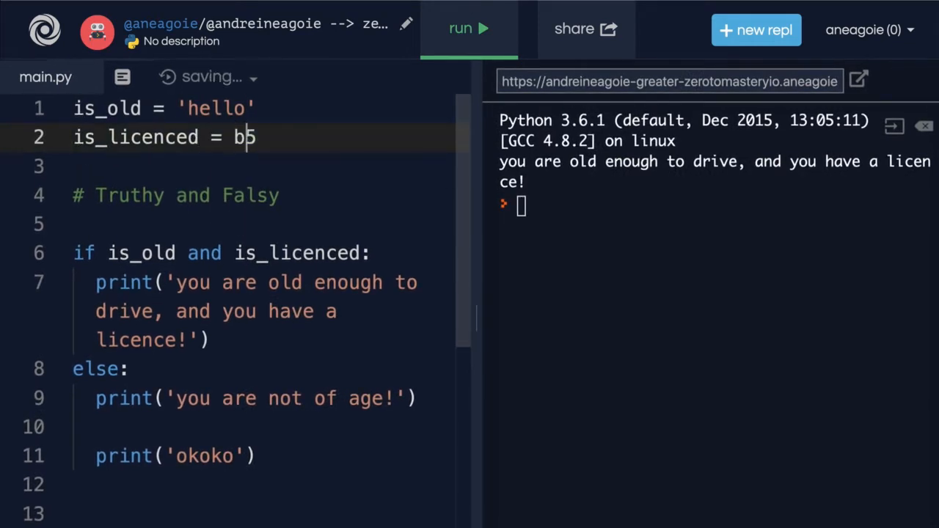
pyautogui.write('ool(5')
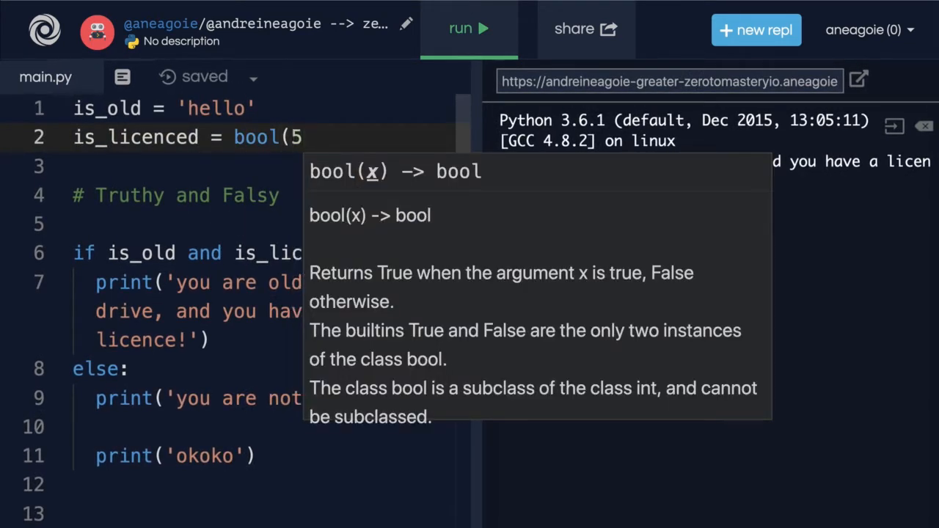
pyautogui.click(461, 30)
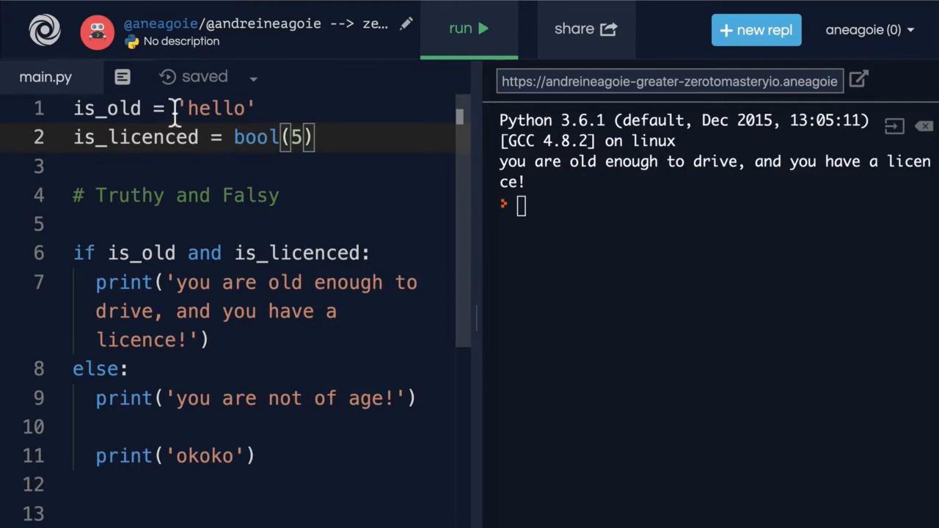
pyautogui.write('bool(')
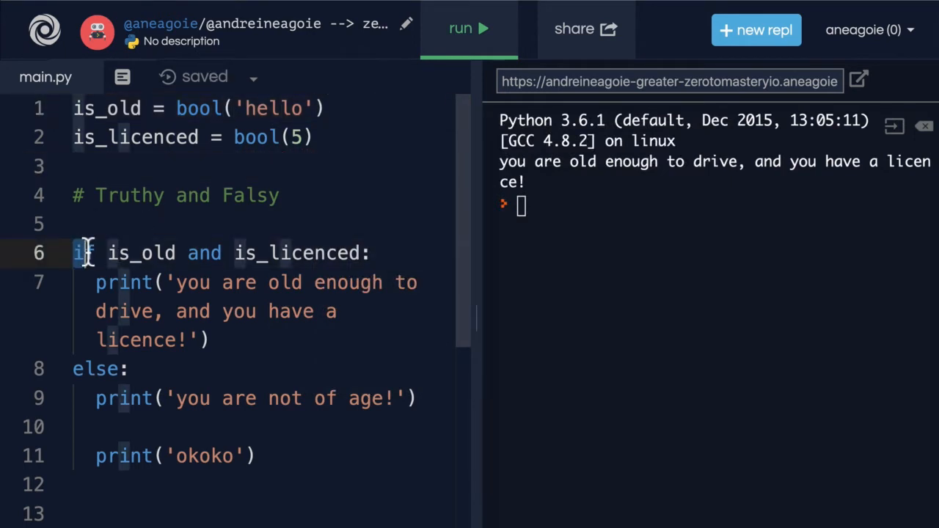
pyautogui.doubleClick(141, 253)
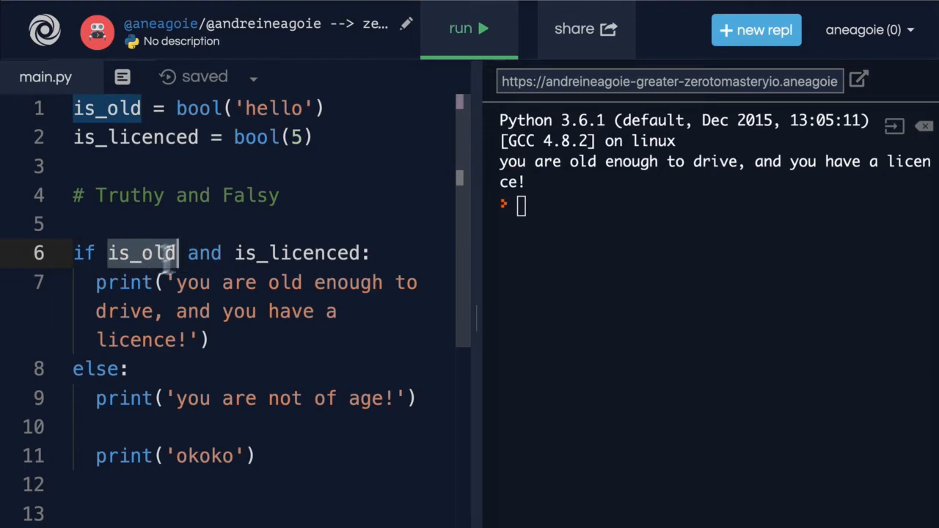
pyautogui.doubleClick(297, 252)
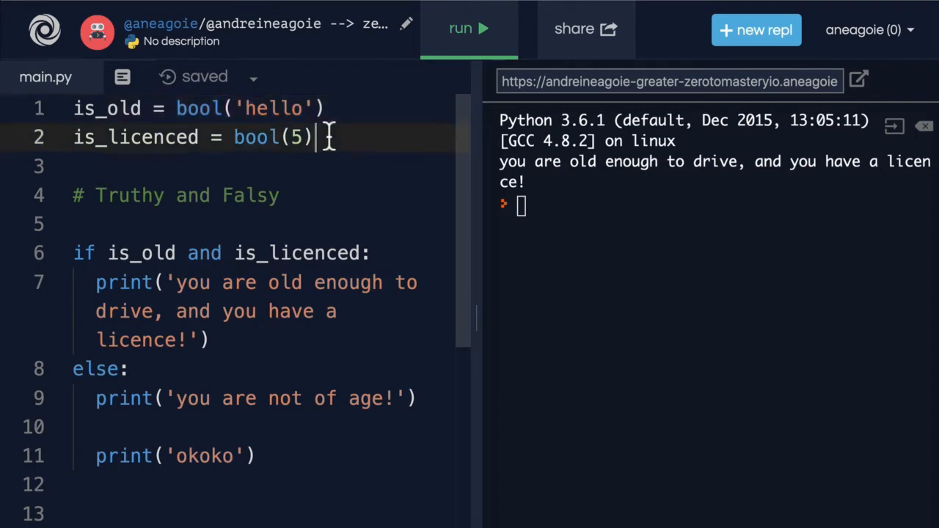
# - Add print(bool('hello')) and print(bool(5)) on lines 4–5 and run so the console shows True twice
pyautogui.write("print(bool('")
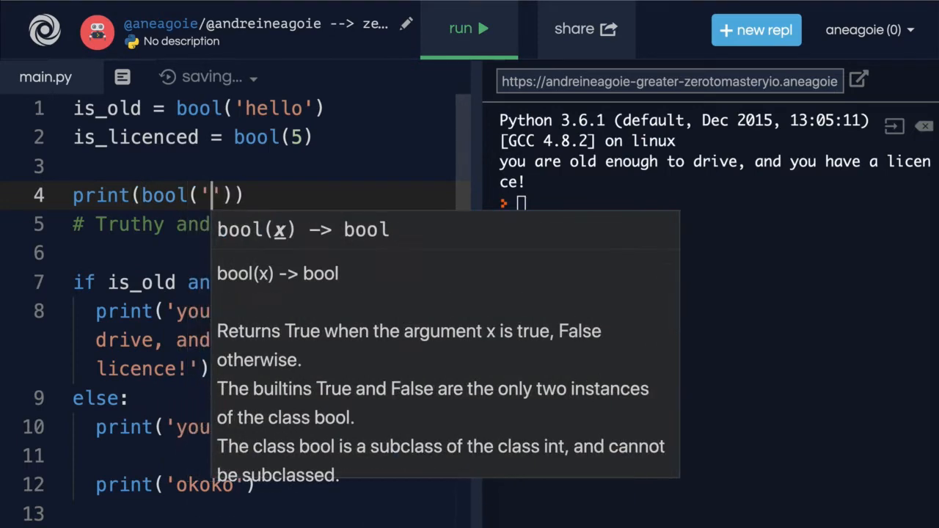
pyautogui.write('hello')
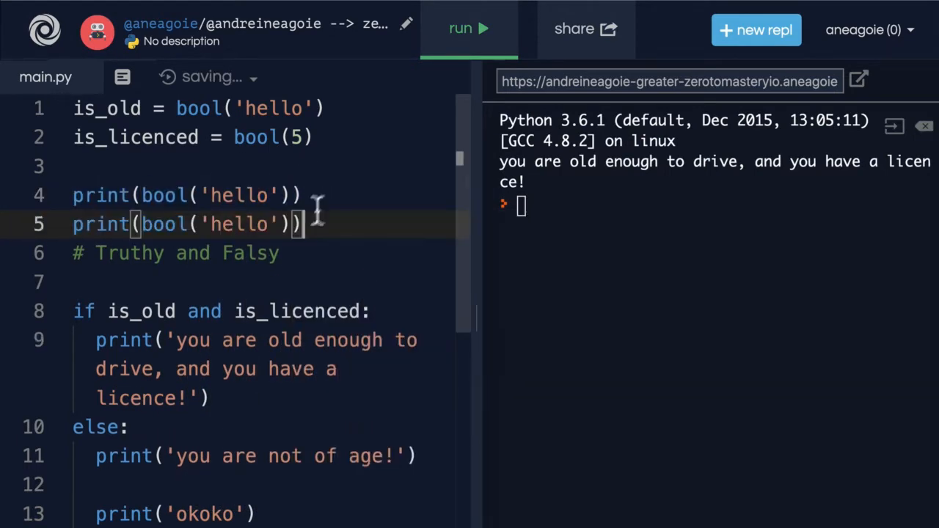
pyautogui.press('Backspace')
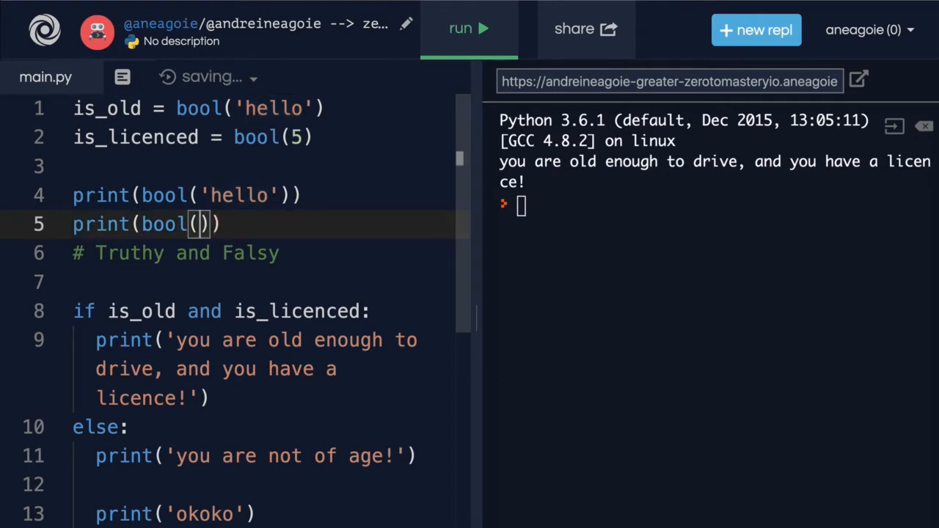
pyautogui.click(461, 29)
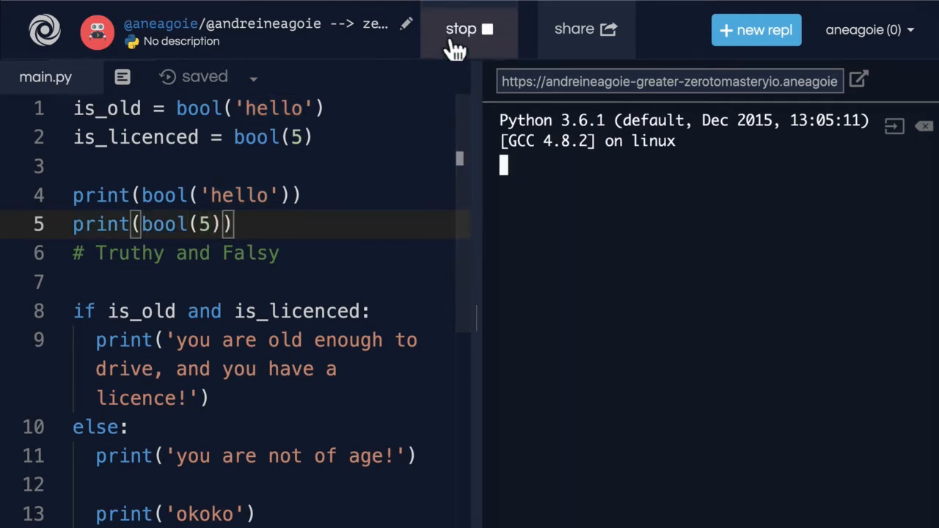
pyautogui.click(461, 28)
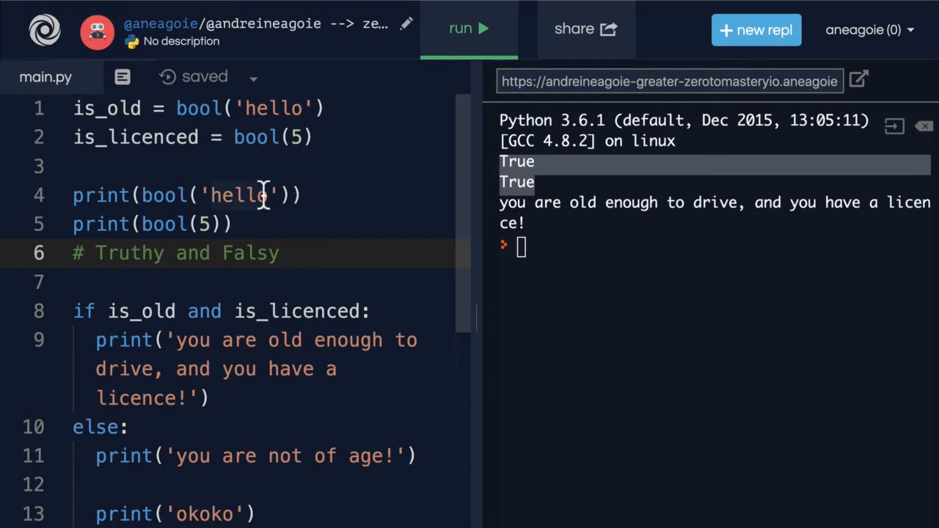
pyautogui.doubleClick(238, 194)
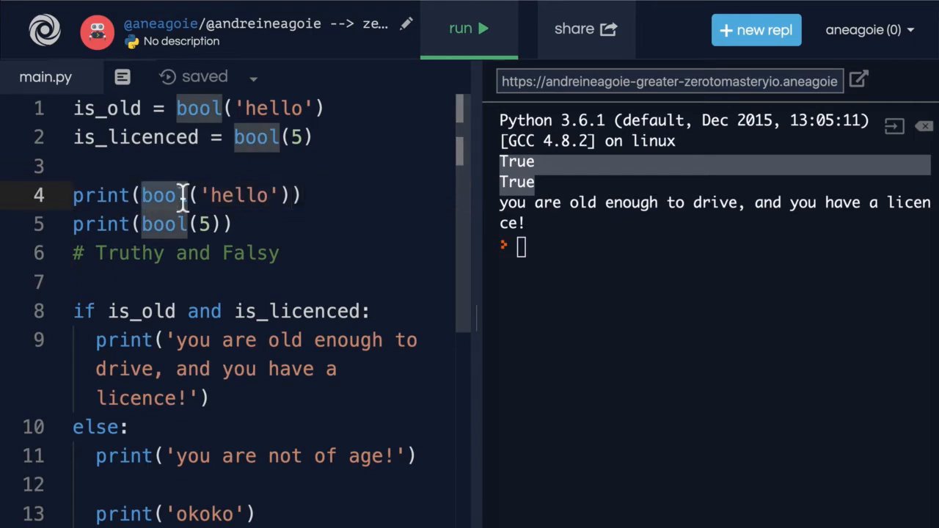
pyautogui.doubleClick(237, 194)
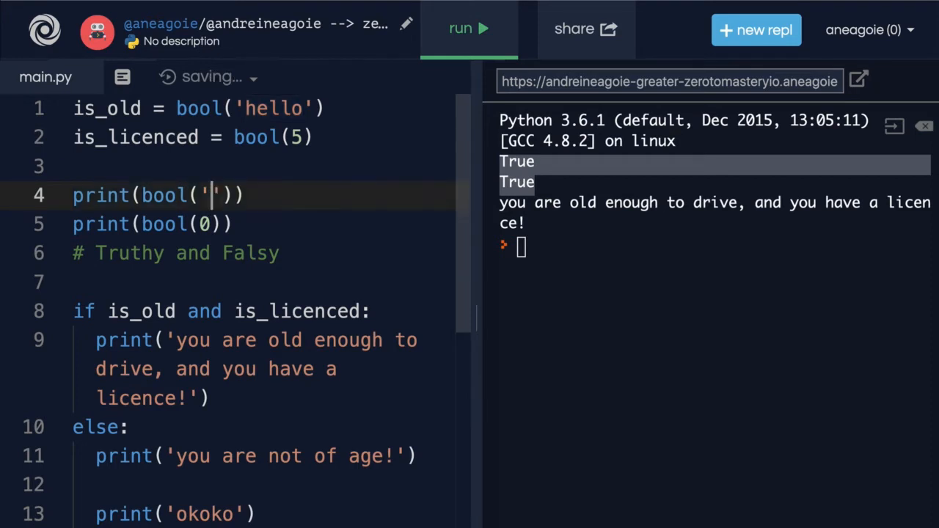
# - Run print(bool('')) and print(bool(0)) so the console shows False twice
pyautogui.click(468, 30)
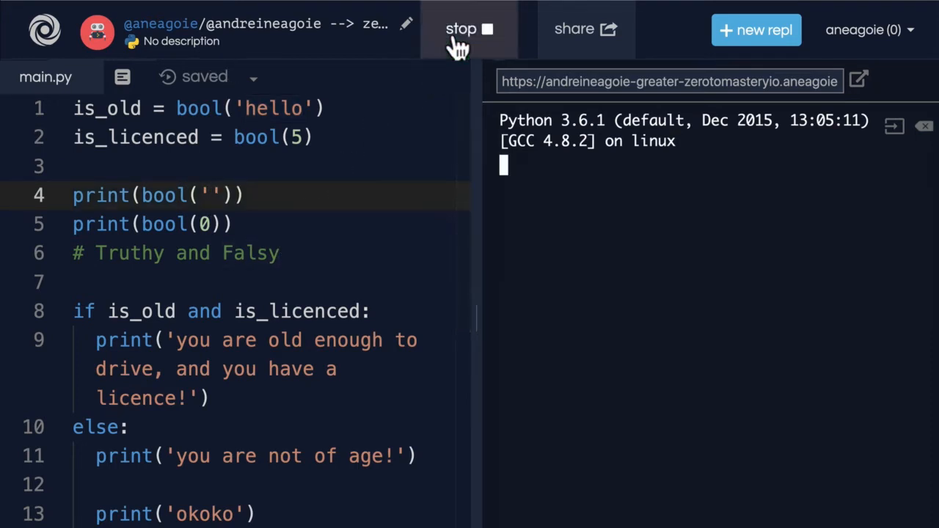
pyautogui.click(461, 29)
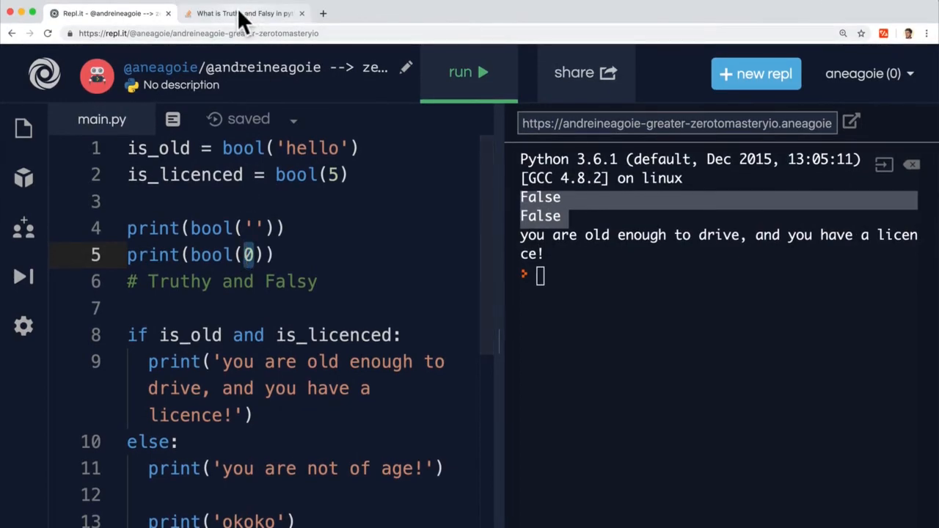
pyautogui.click(244, 13)
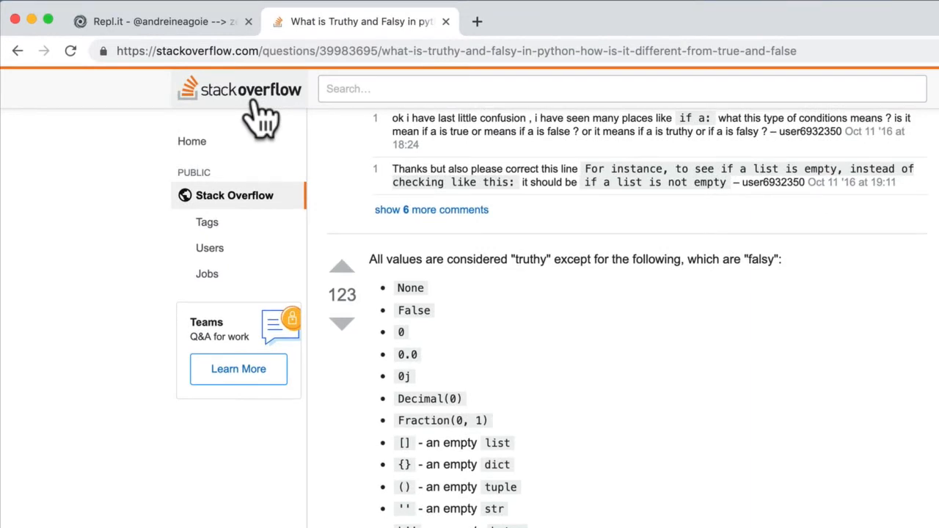
pyautogui.moveTo(252, 100)
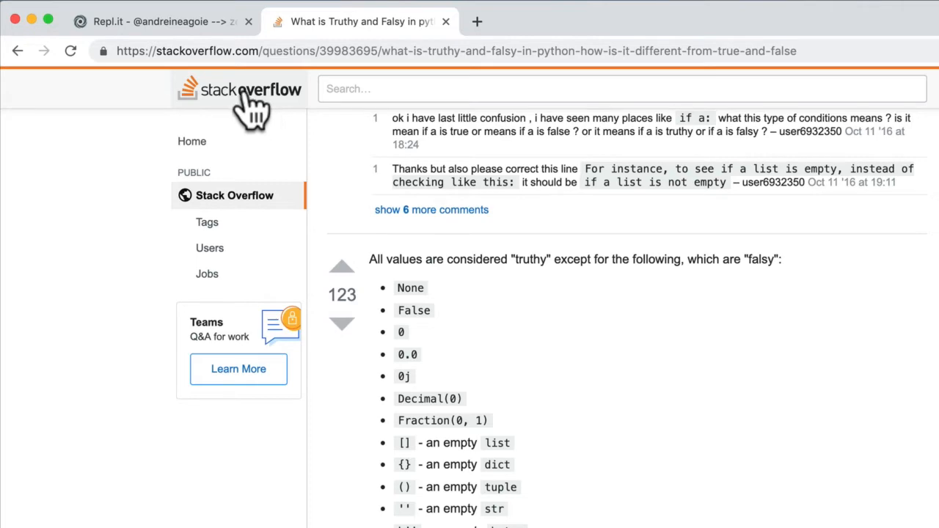
pyautogui.moveTo(208, 110)
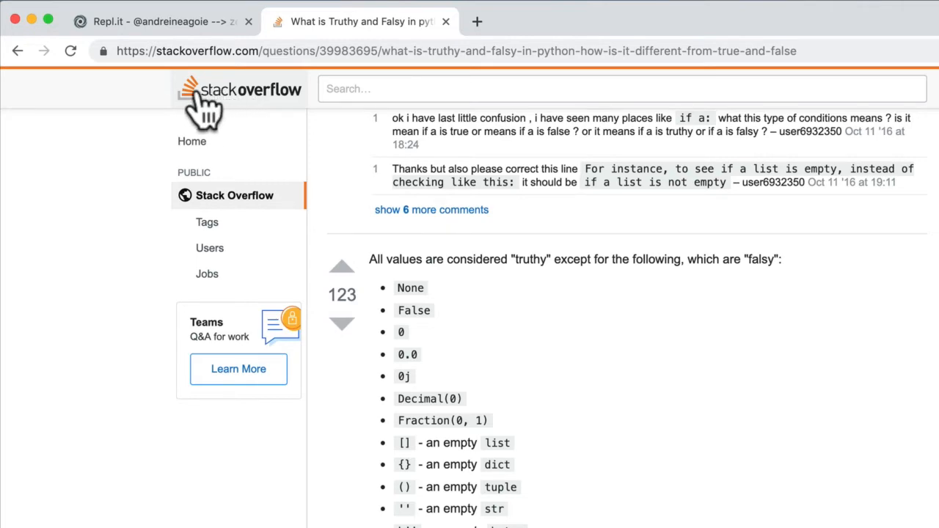
pyautogui.moveTo(543, 320)
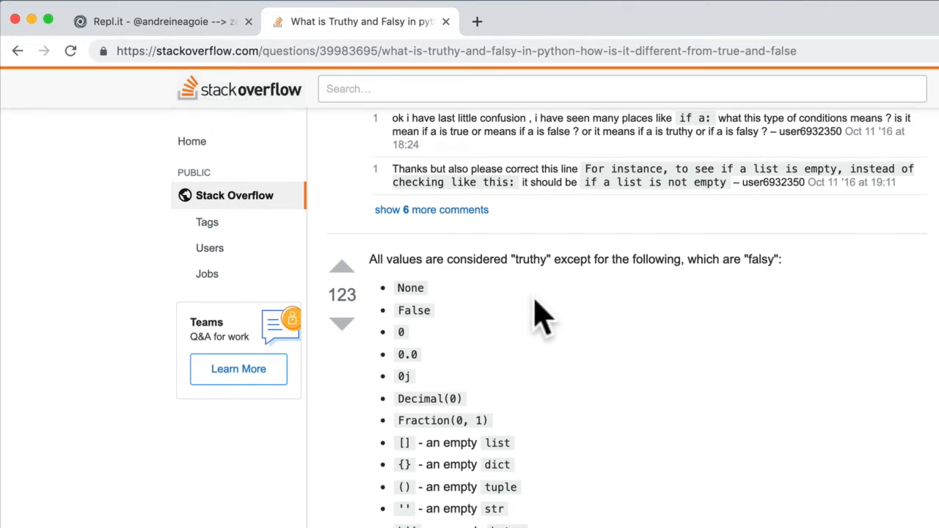
pyautogui.scroll(3)
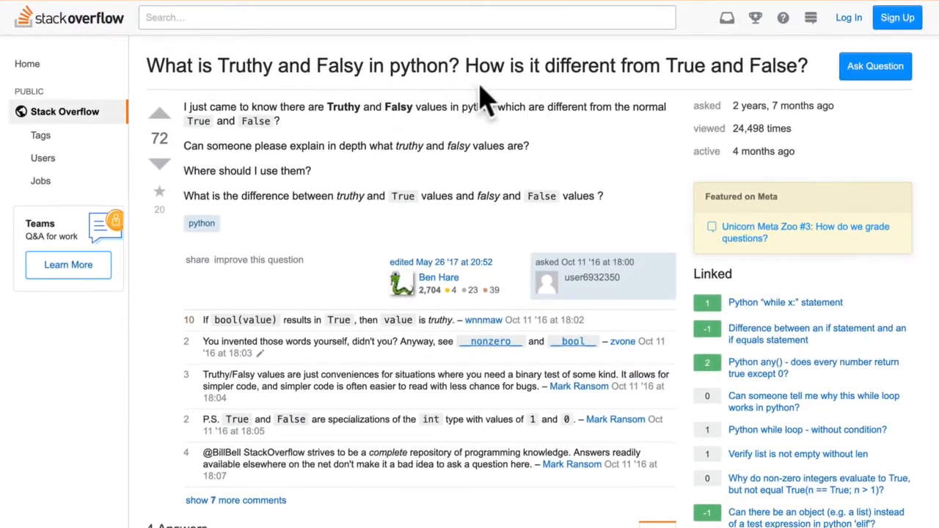
pyautogui.scroll(-3)
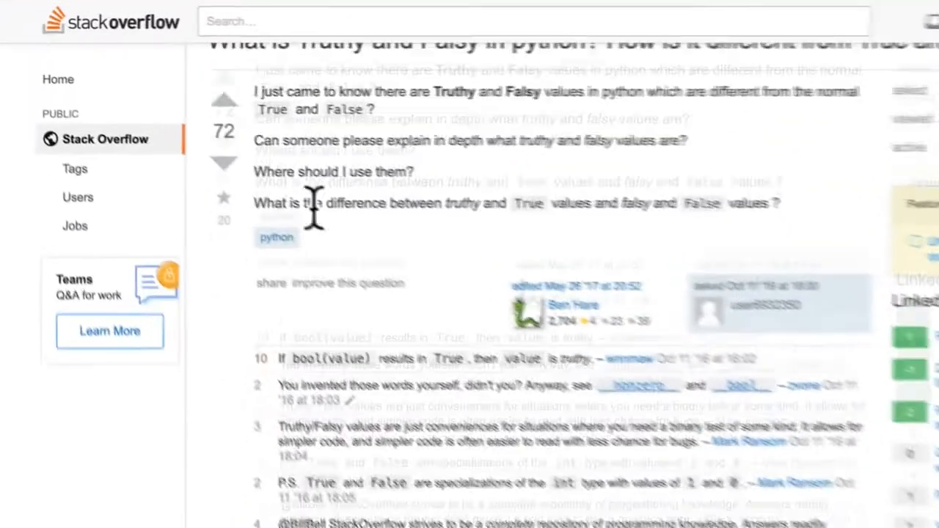
pyautogui.scroll(-3)
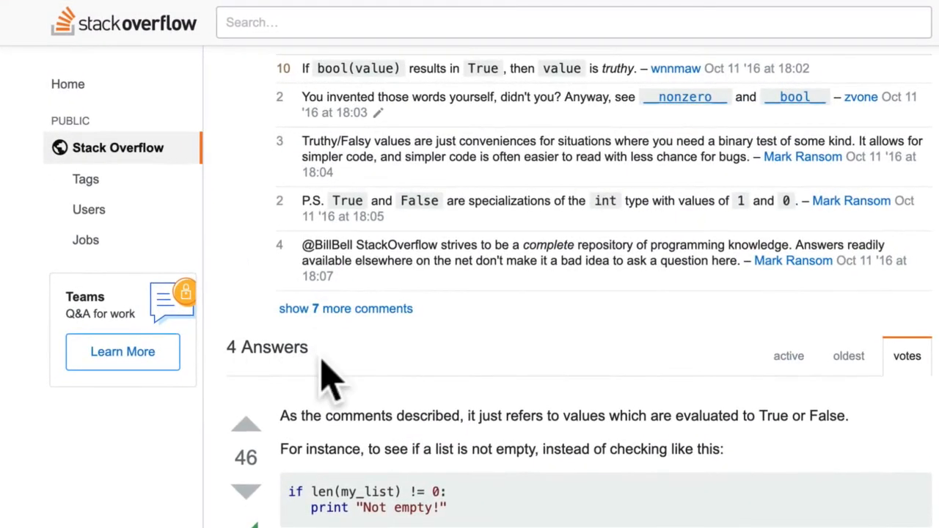
pyautogui.scroll(-3)
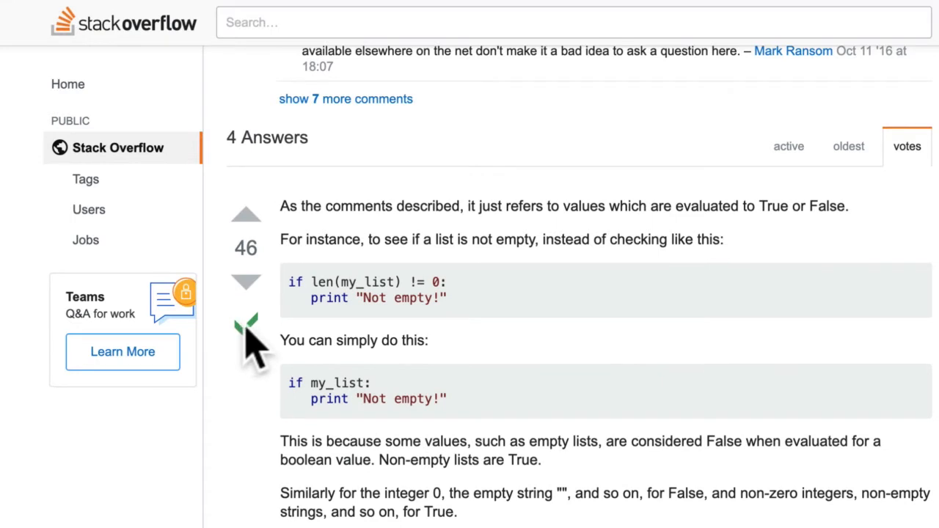
pyautogui.moveTo(247, 323)
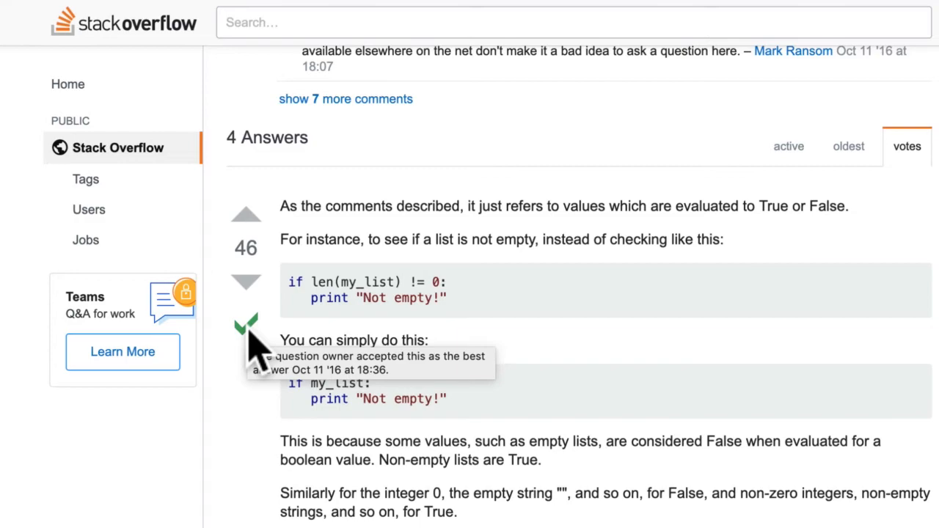
pyautogui.scroll(3)
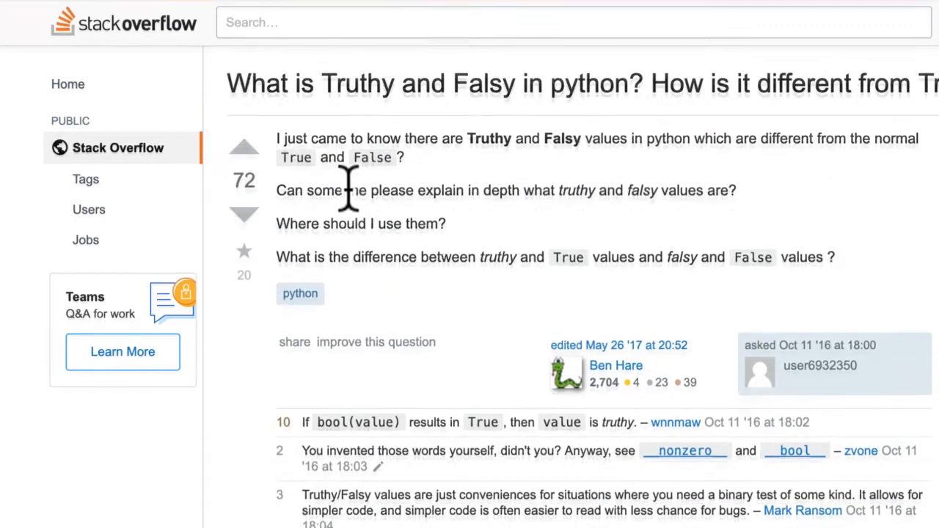
pyautogui.scroll(-3)
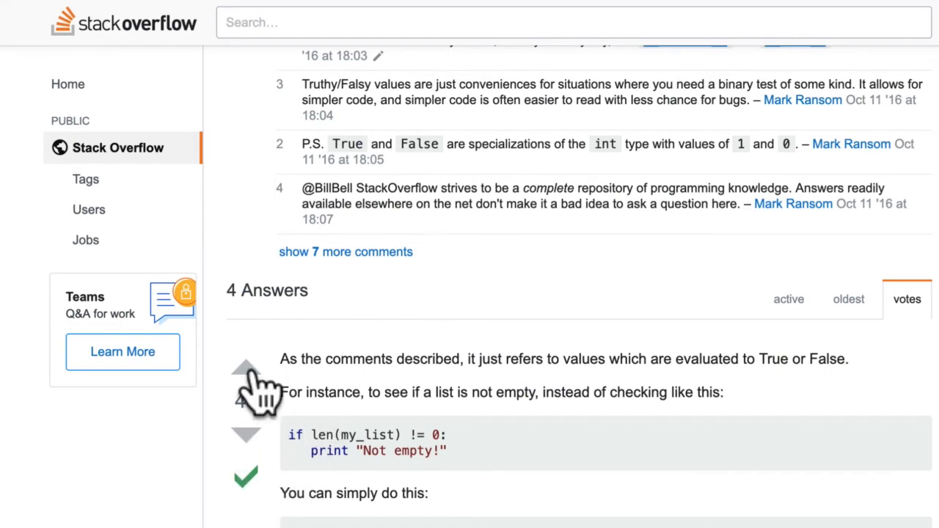
pyautogui.scroll(-3)
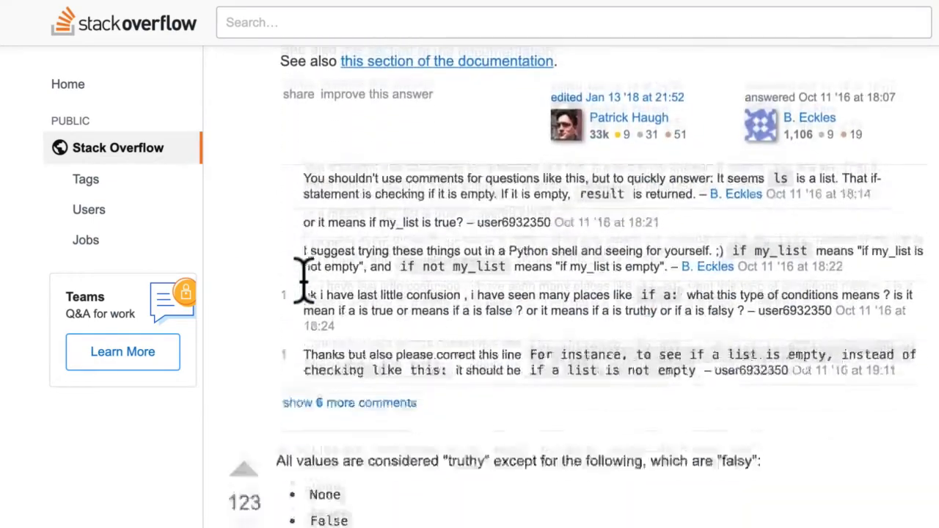
pyautogui.scroll(3)
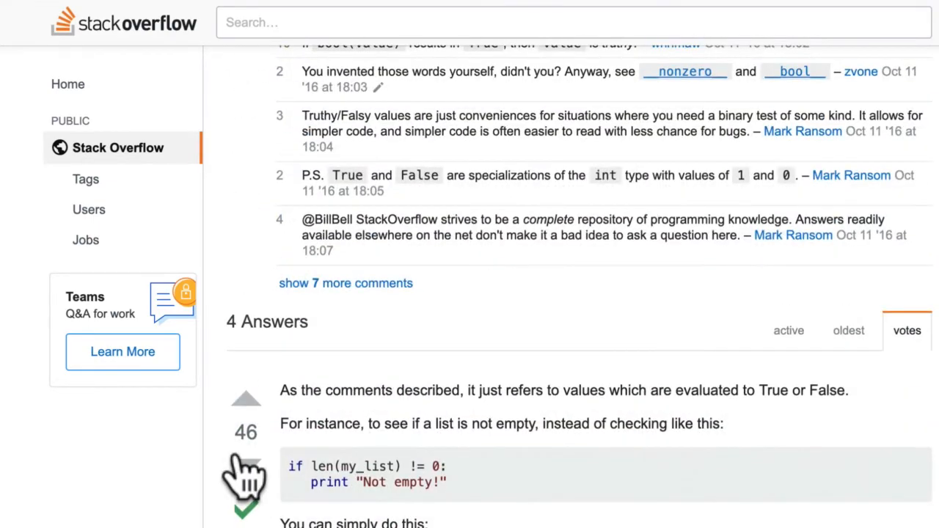
pyautogui.scroll(-3)
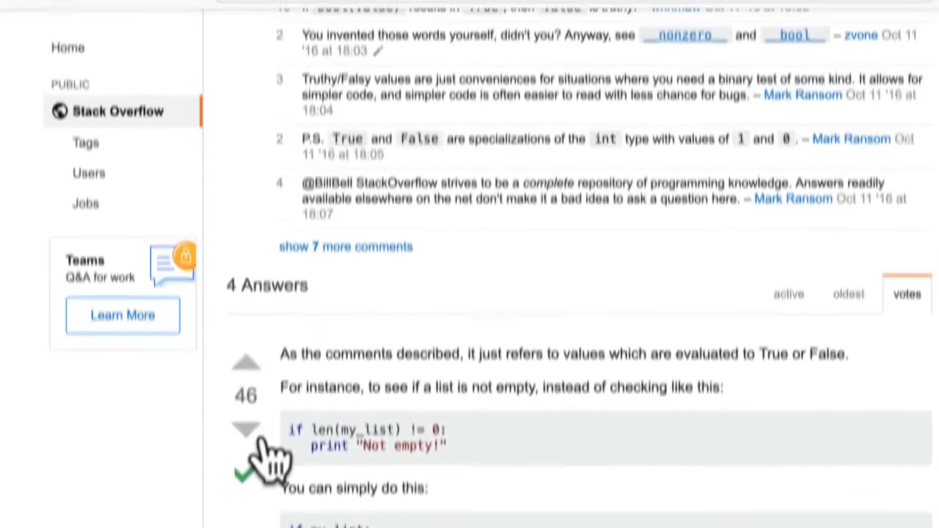
pyautogui.scroll(-3)
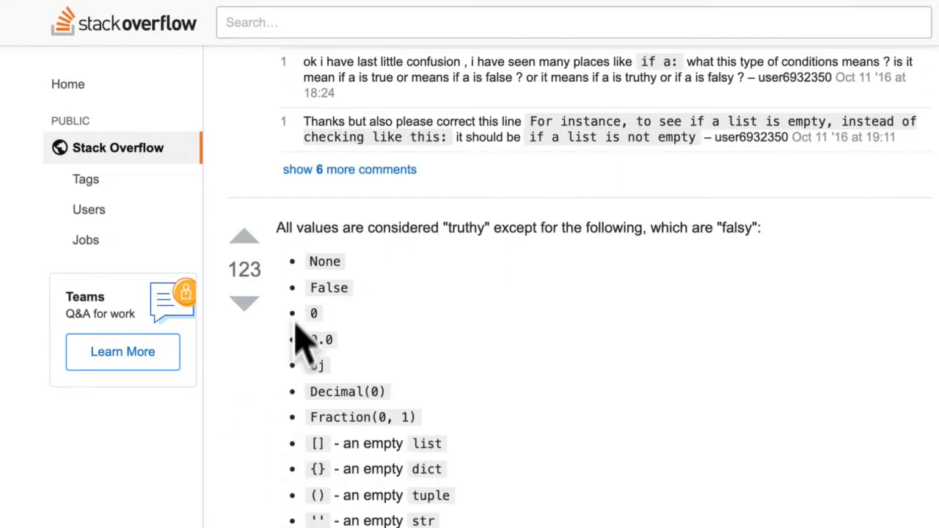
pyautogui.moveTo(243, 276)
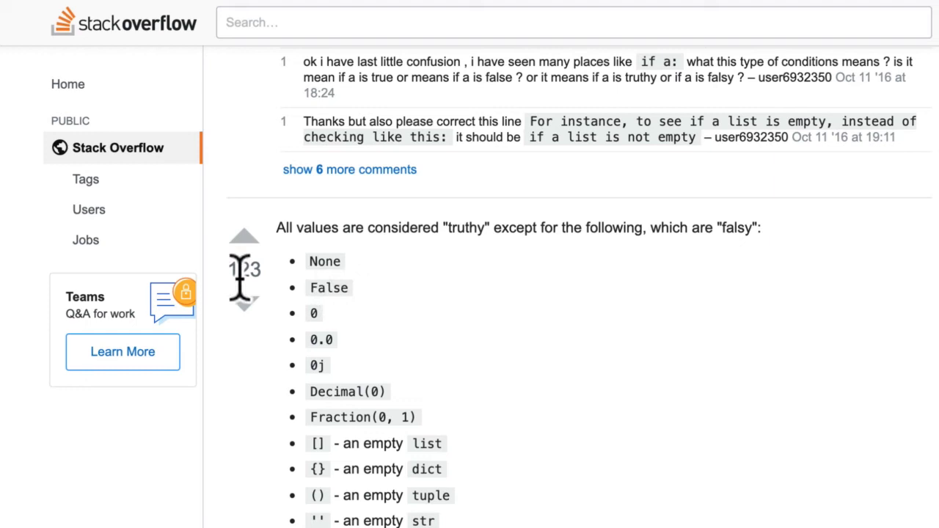
pyautogui.moveTo(355, 521)
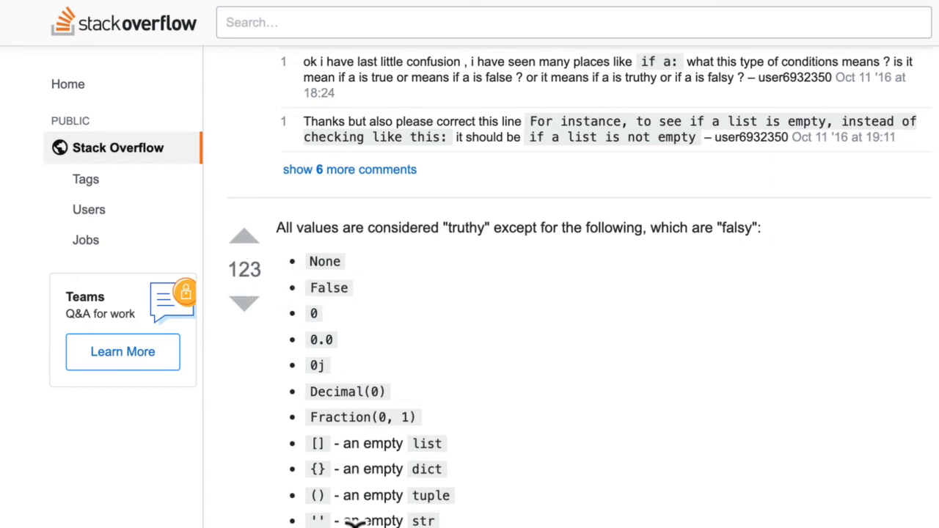
pyautogui.moveTo(304, 223)
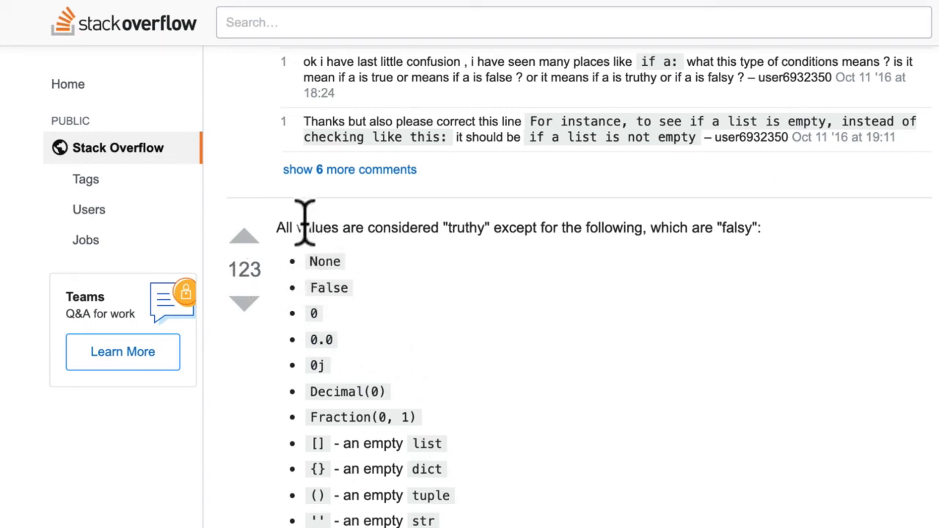
pyautogui.moveTo(400, 227)
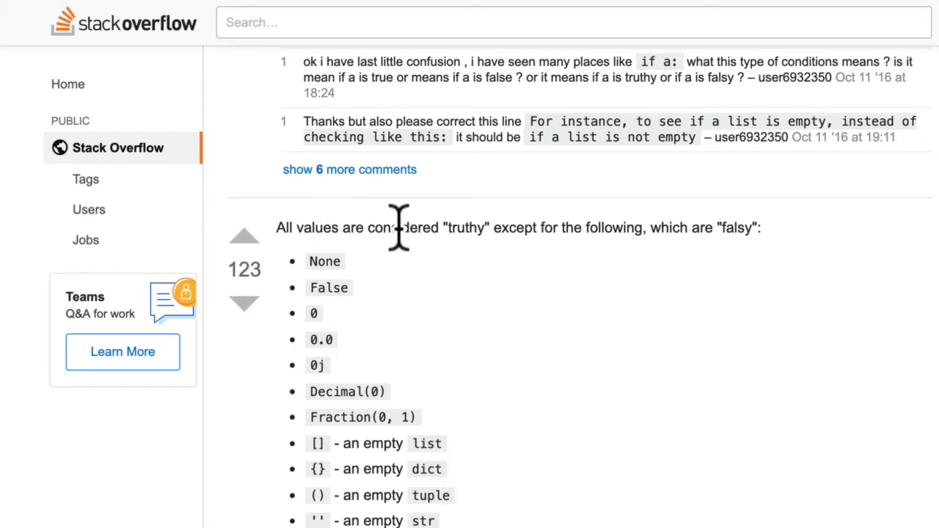
pyautogui.moveTo(575, 228)
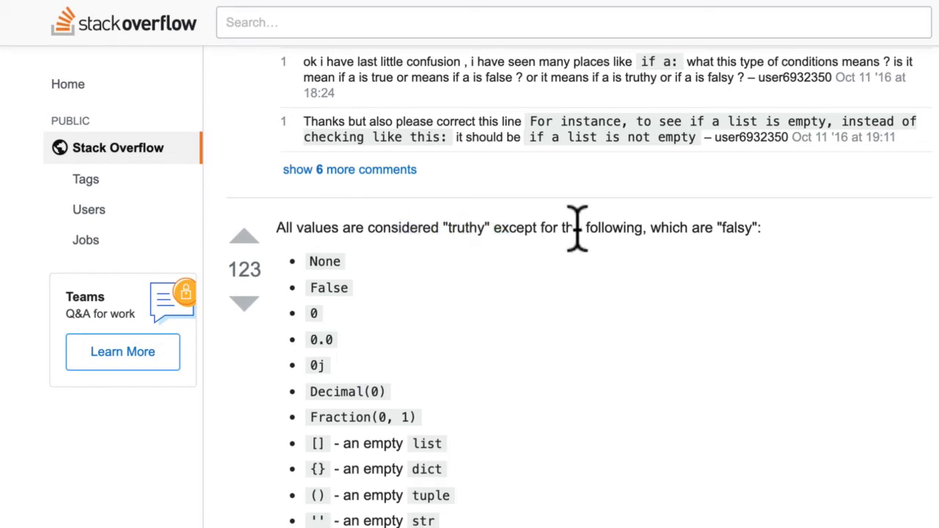
pyautogui.moveTo(874, 272)
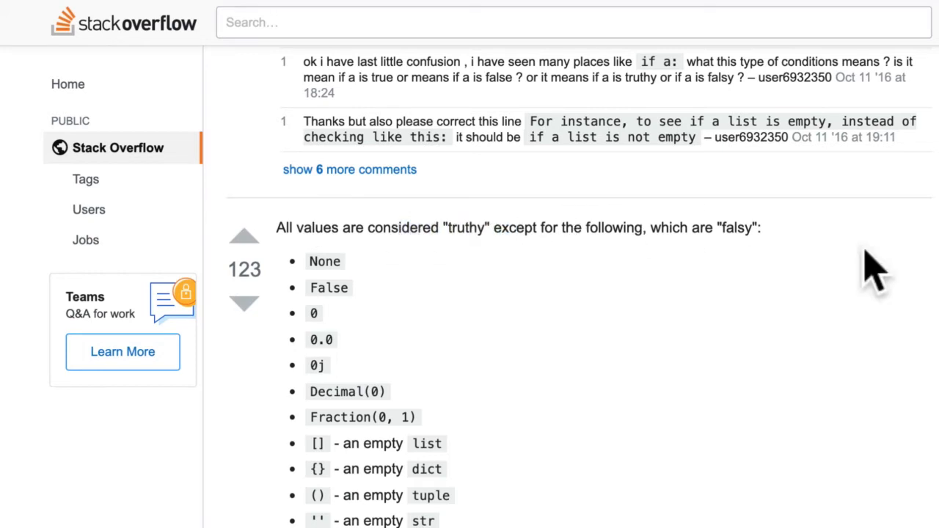
pyautogui.moveTo(317, 265)
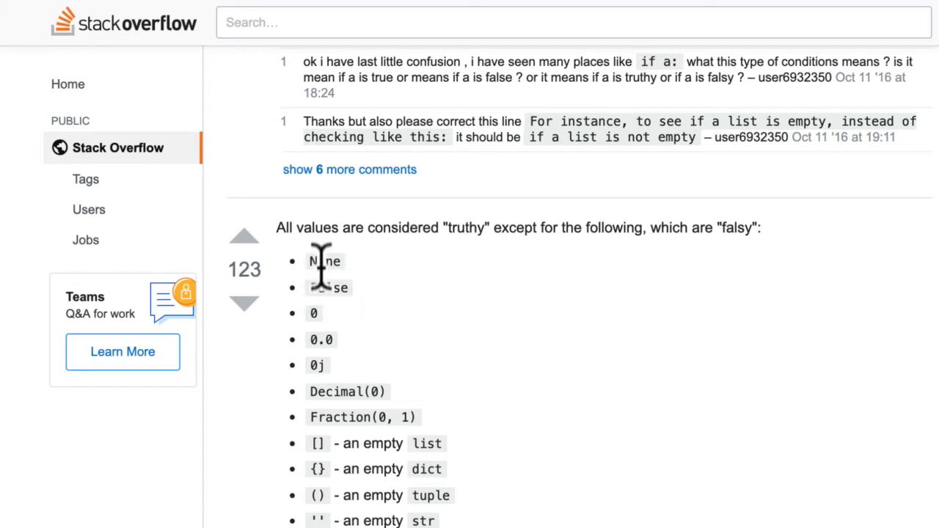
pyautogui.moveTo(367, 418)
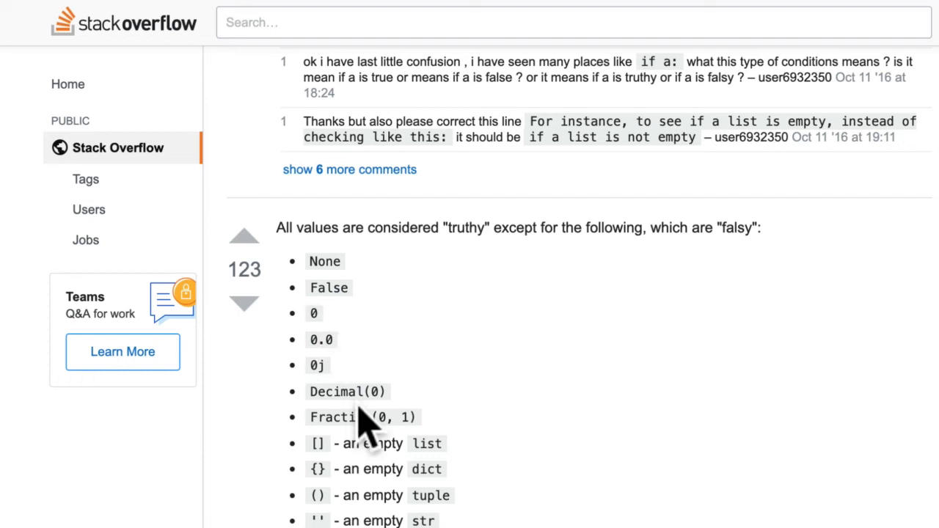
pyautogui.scroll(-3)
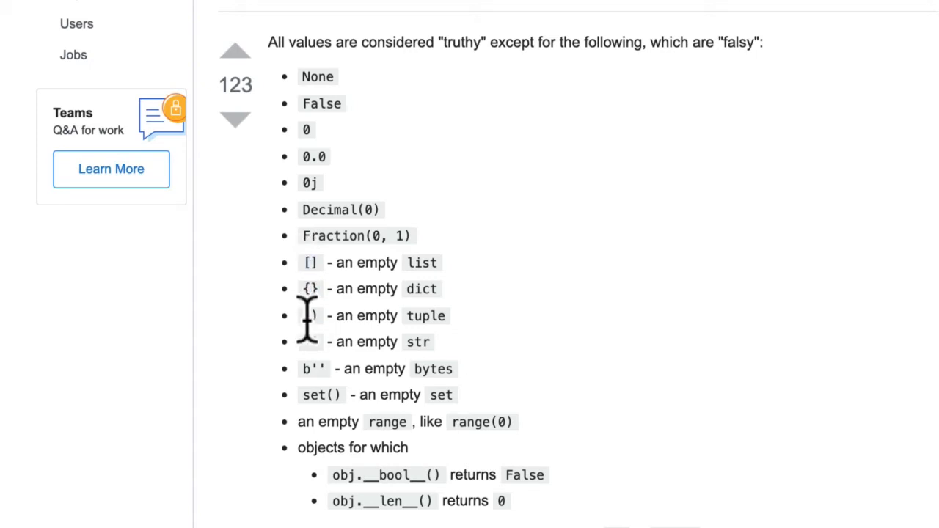
# - Switch from the Stack Overflow falsy-values answer back to main.py in Repl.it
pyautogui.doubleClick(323, 209)
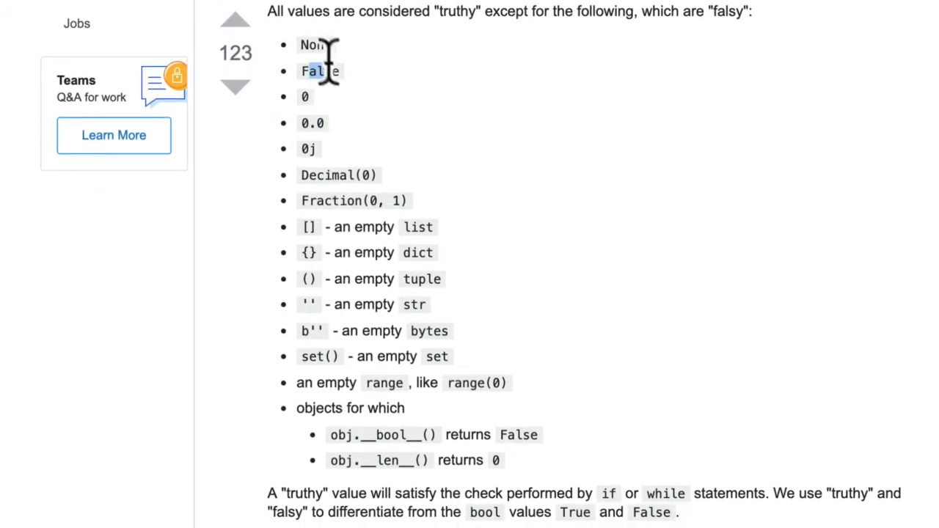
pyautogui.doubleClick(314, 44)
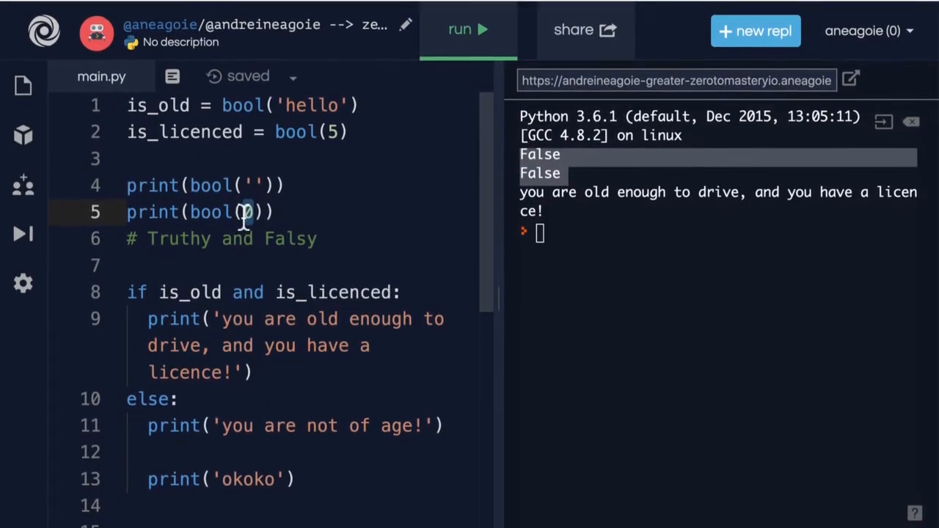
# - Change the second test print from bool(0) to bool(None)
pyautogui.write('None')
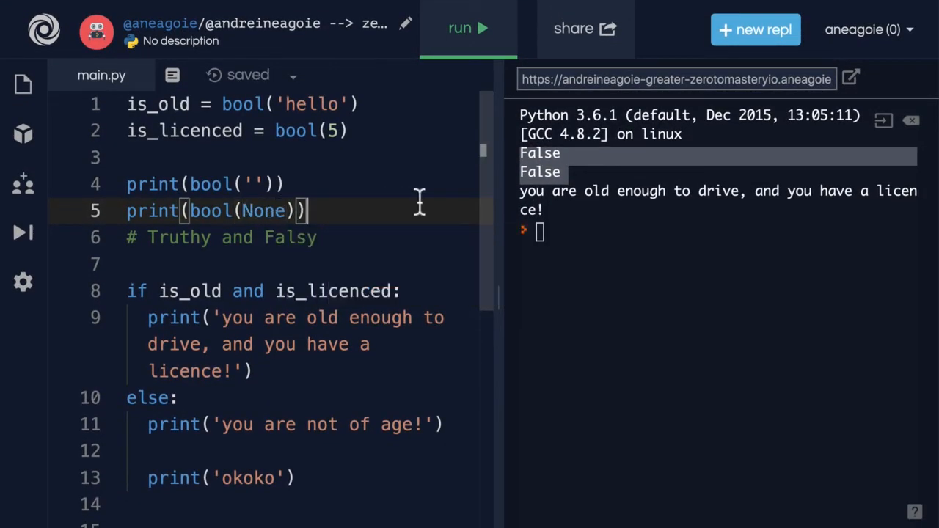
pyautogui.moveTo(461, 28)
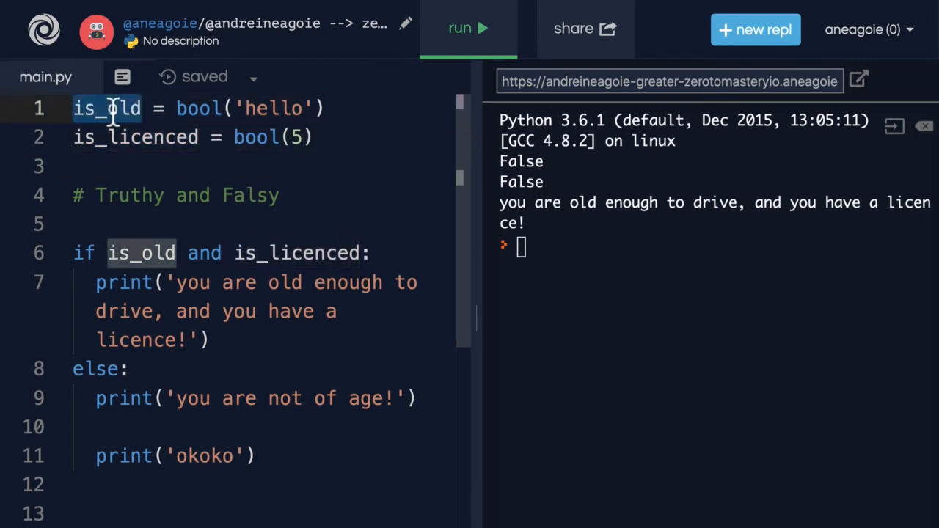
pyautogui.write('password')
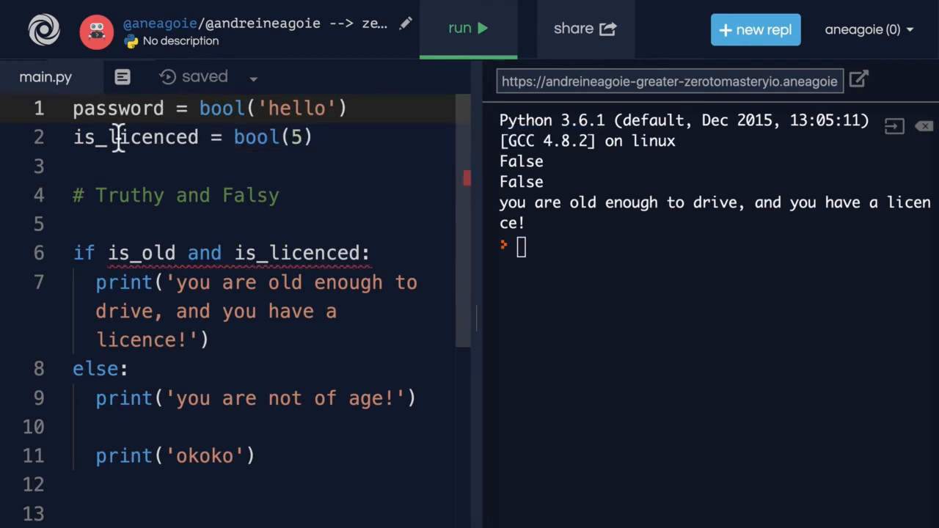
pyautogui.write('usernam')
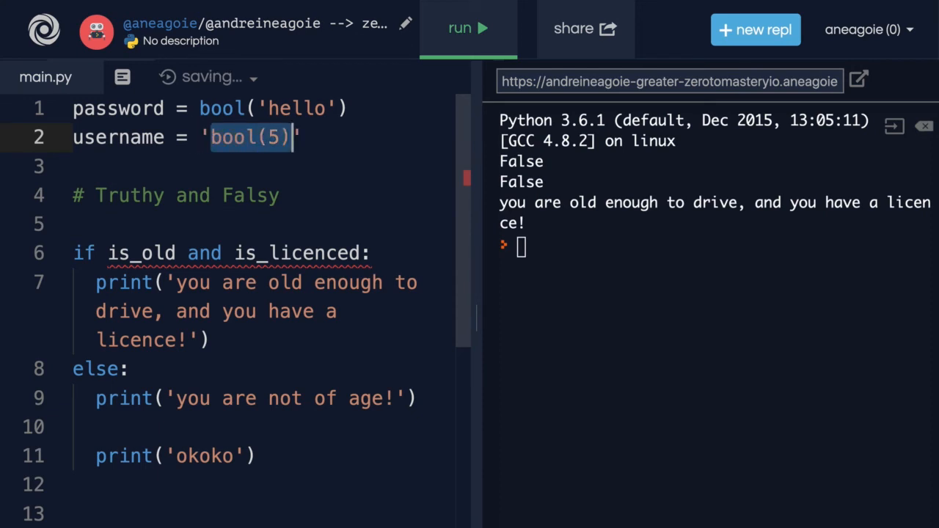
pyautogui.write('johnny')
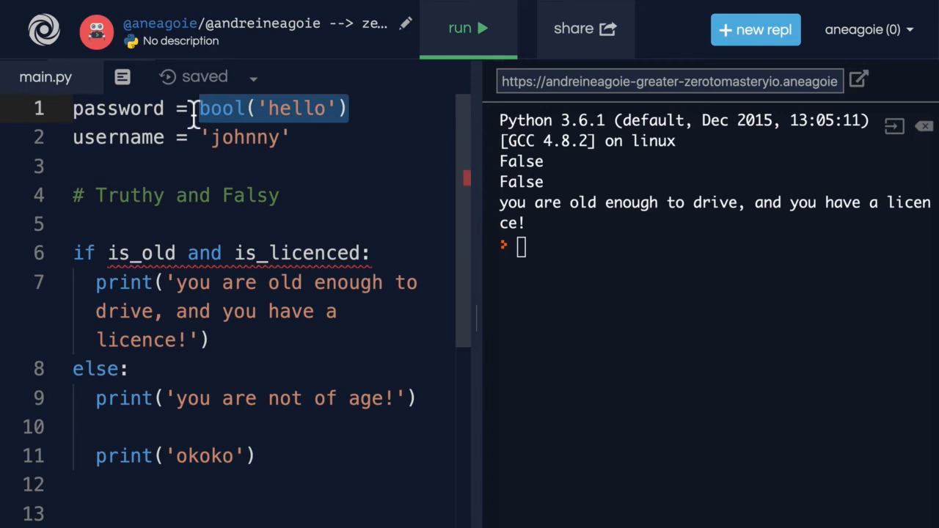
pyautogui.write("'123'")
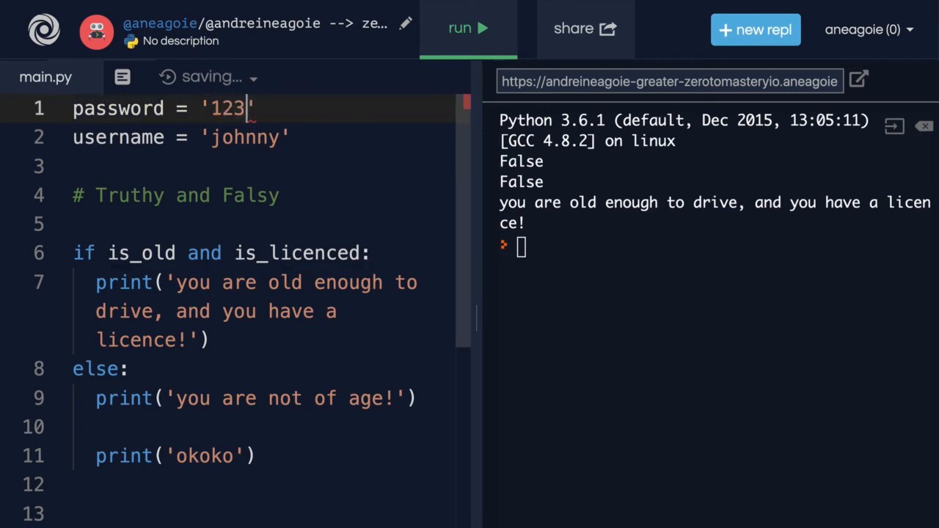
pyautogui.click(279, 196)
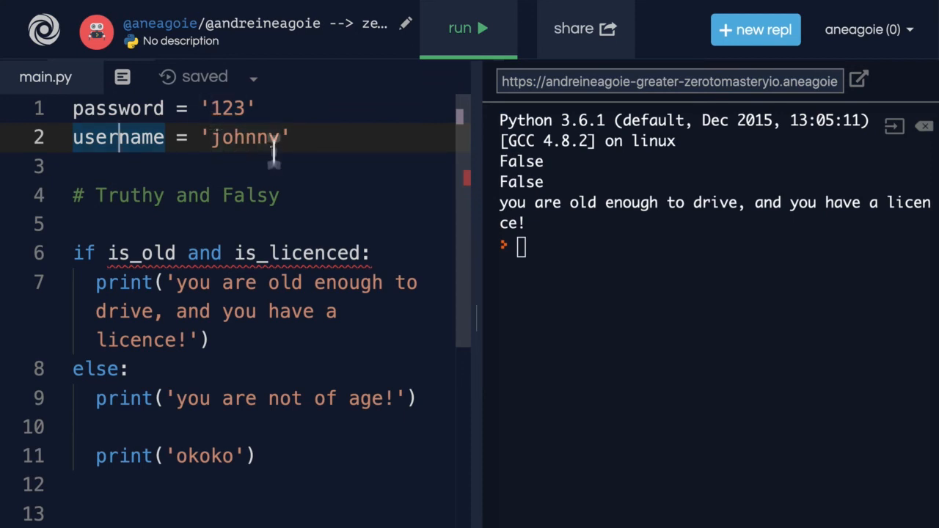
pyautogui.moveTo(233, 109)
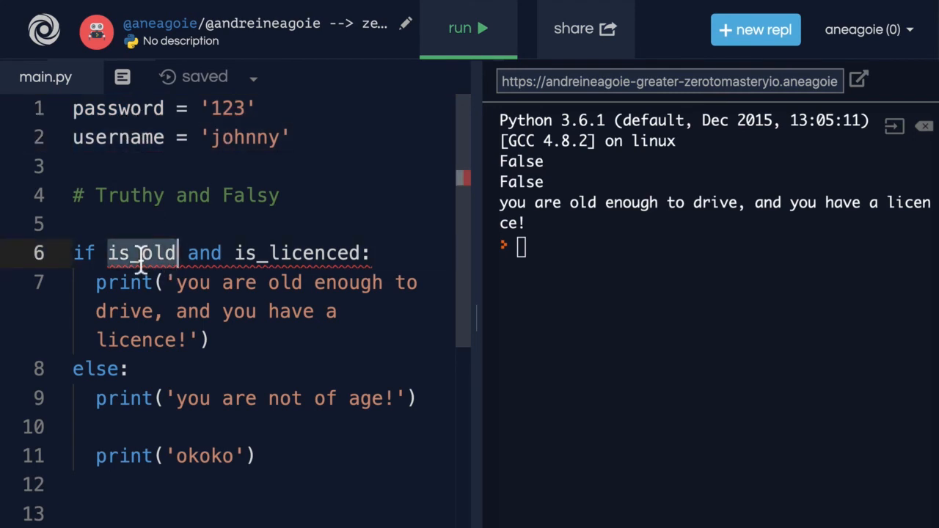
# - Change the if condition to read: if password and username:
pyautogui.write('password')
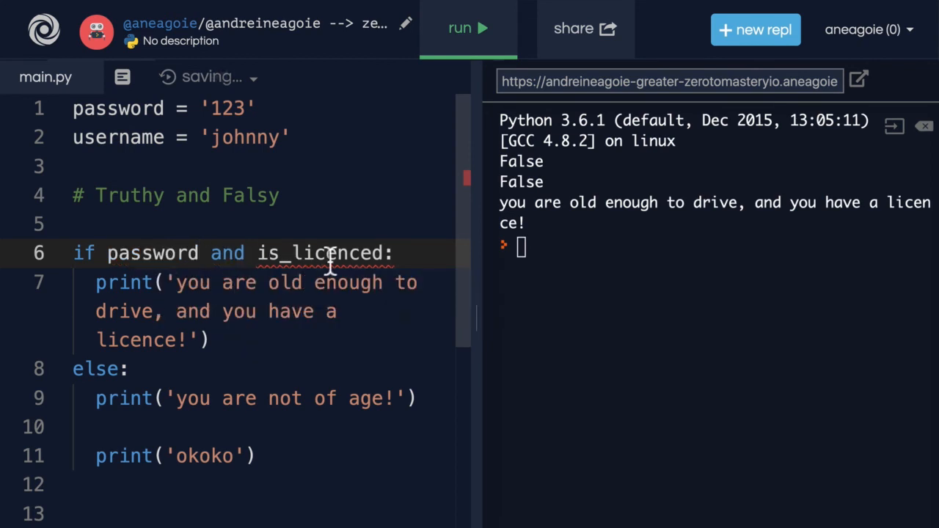
pyautogui.write('usernam')
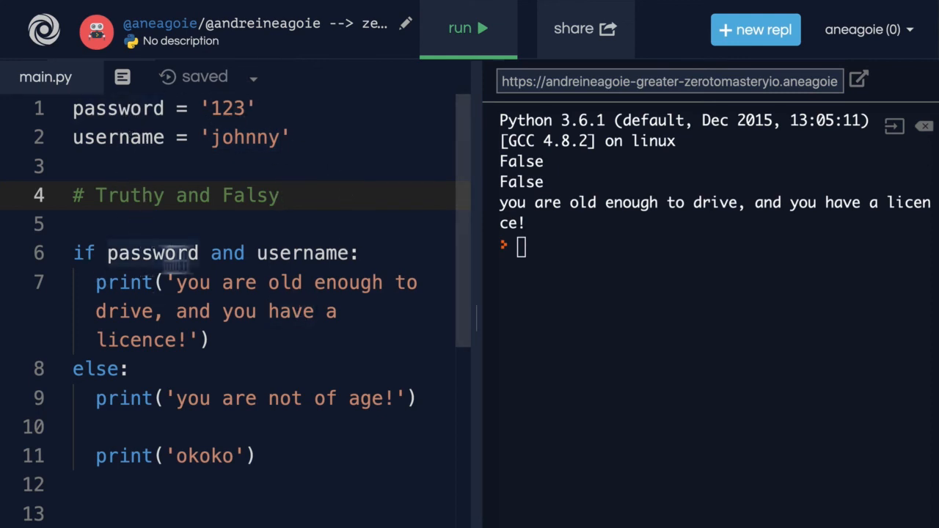
pyautogui.moveTo(93, 282); pyautogui.dragTo(209, 341)
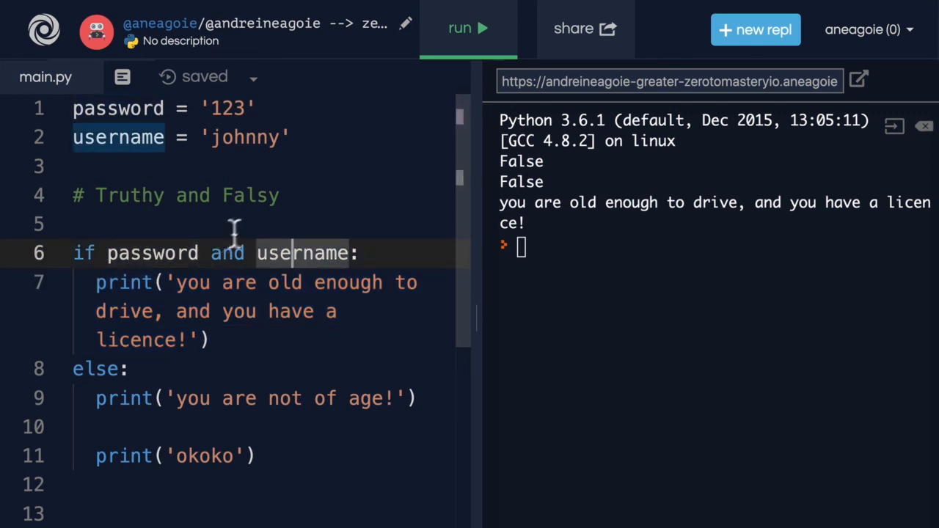
pyautogui.moveTo(232, 398)
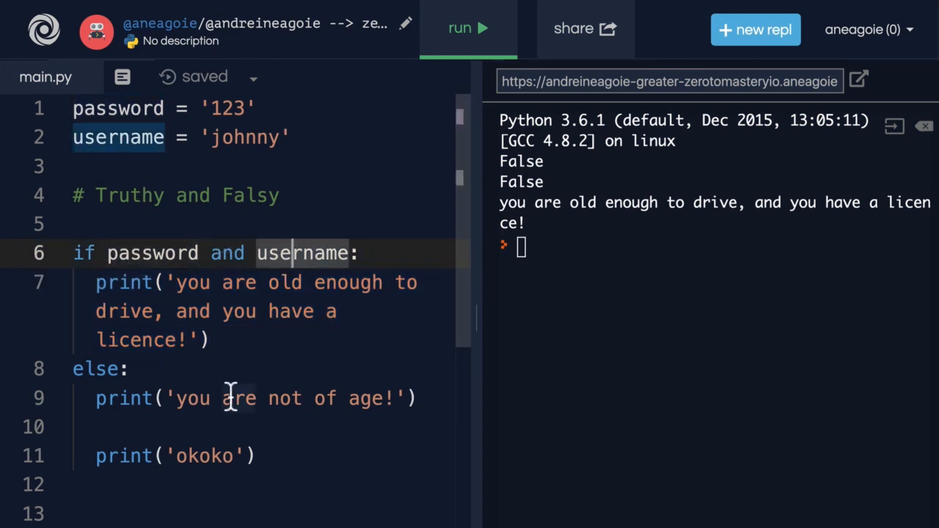